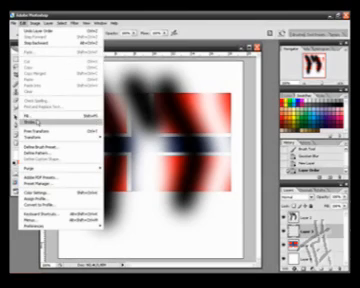
Step: Apply the Wave distortion so the blurred vertical bands become a wavy grayscale pattern
click(32, 112)
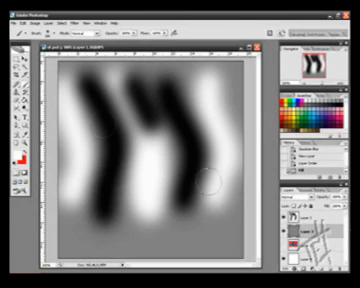
Step: Switch to the Norwegian flag document and bring up the Displace filter dialog
click(16, 16)
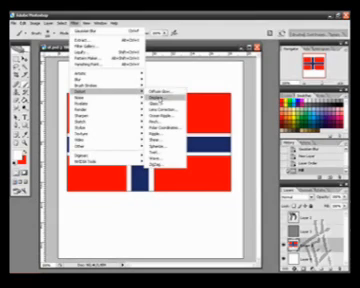
click(156, 108)
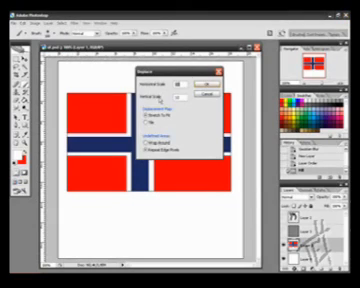